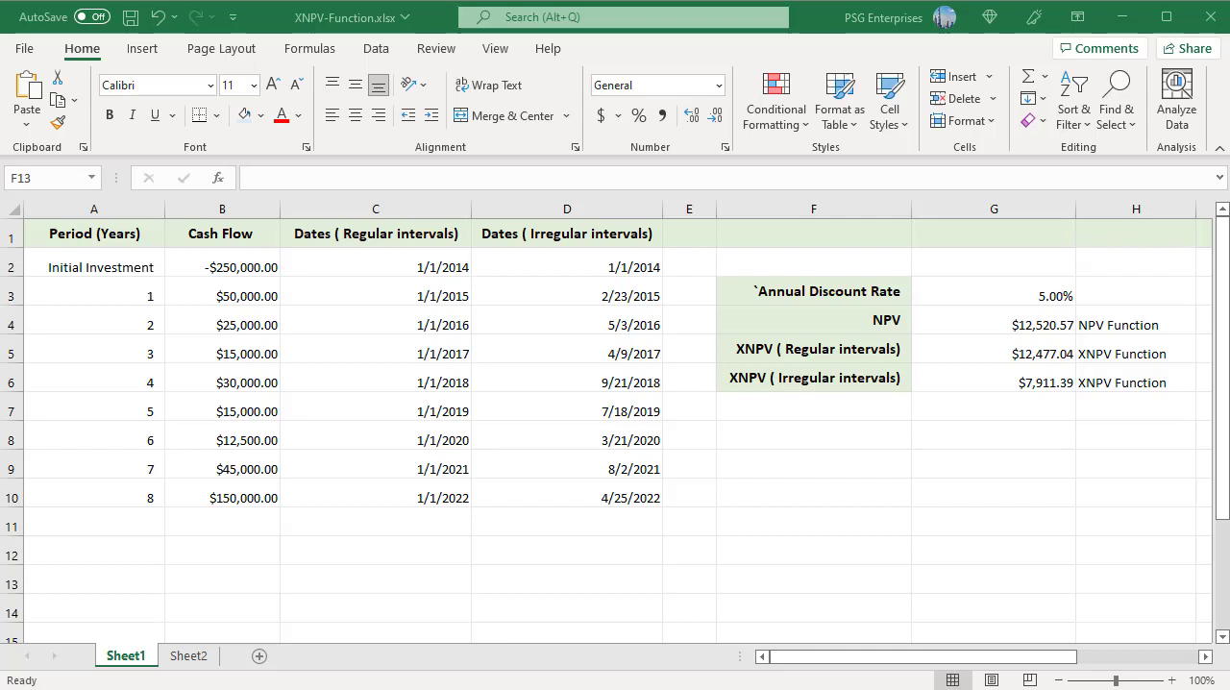
pyautogui.moveTo(1028, 347)
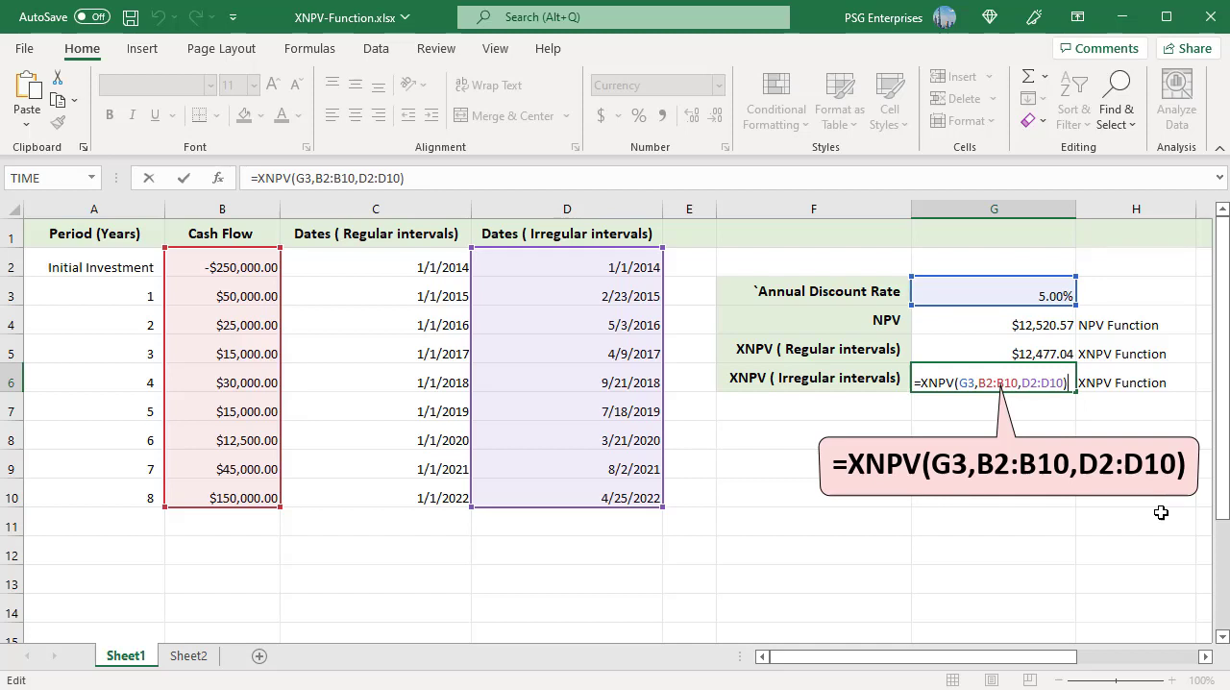
# Commit the irregular-interval XNPV formula in G6, then move to Sheet2
pyautogui.press('Return')
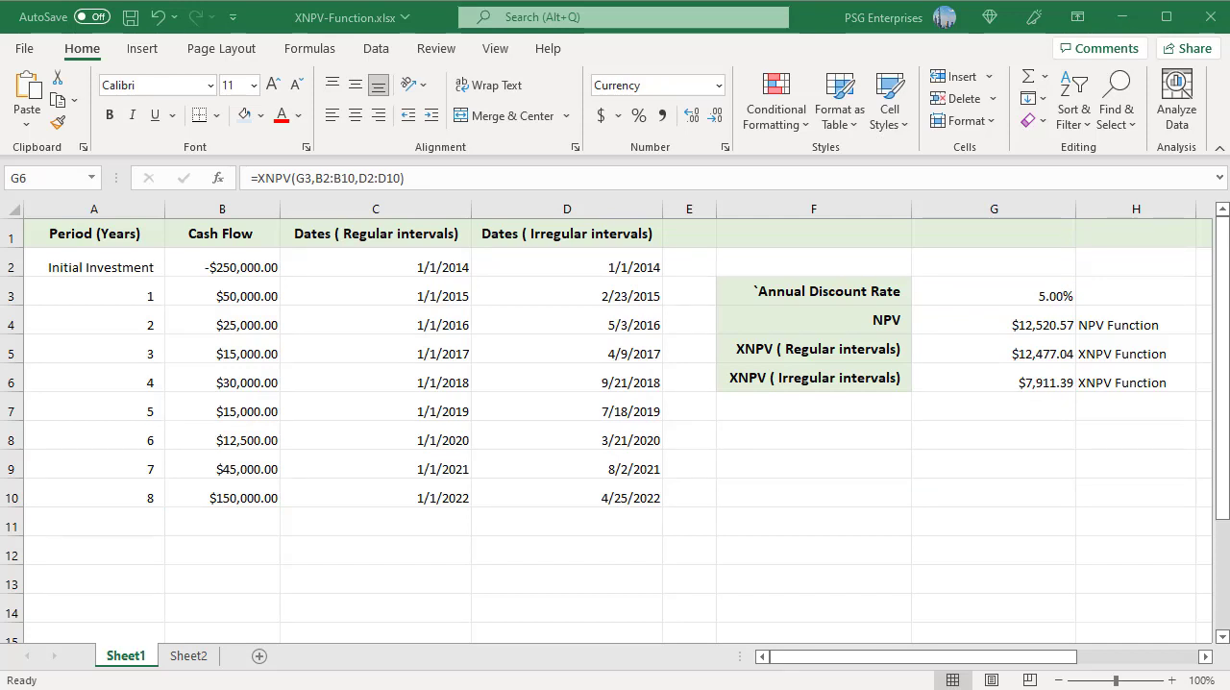
pyautogui.click(189, 656)
pyautogui.write('=XNPV(H3/4,D2:D10,E2:E10)')
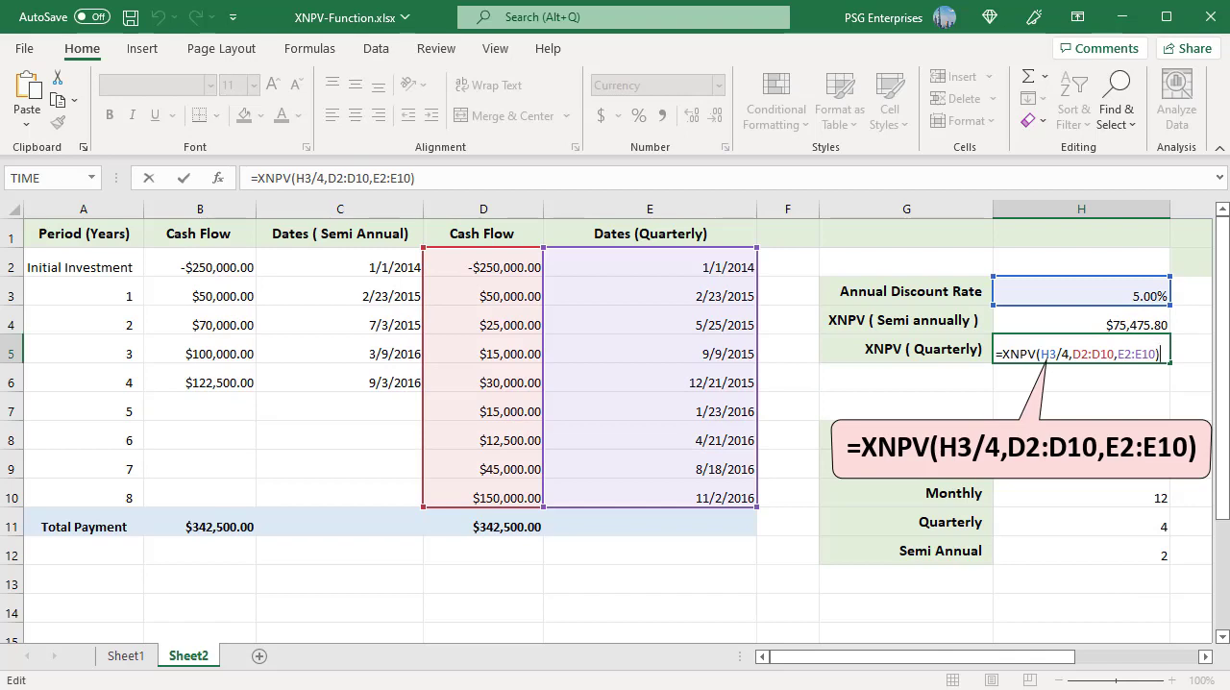
# Commit =XNPV(H3/4,D2:D10,E2:E10) in H5 for the quarterly $82,952.90 result
pyautogui.press('Return')
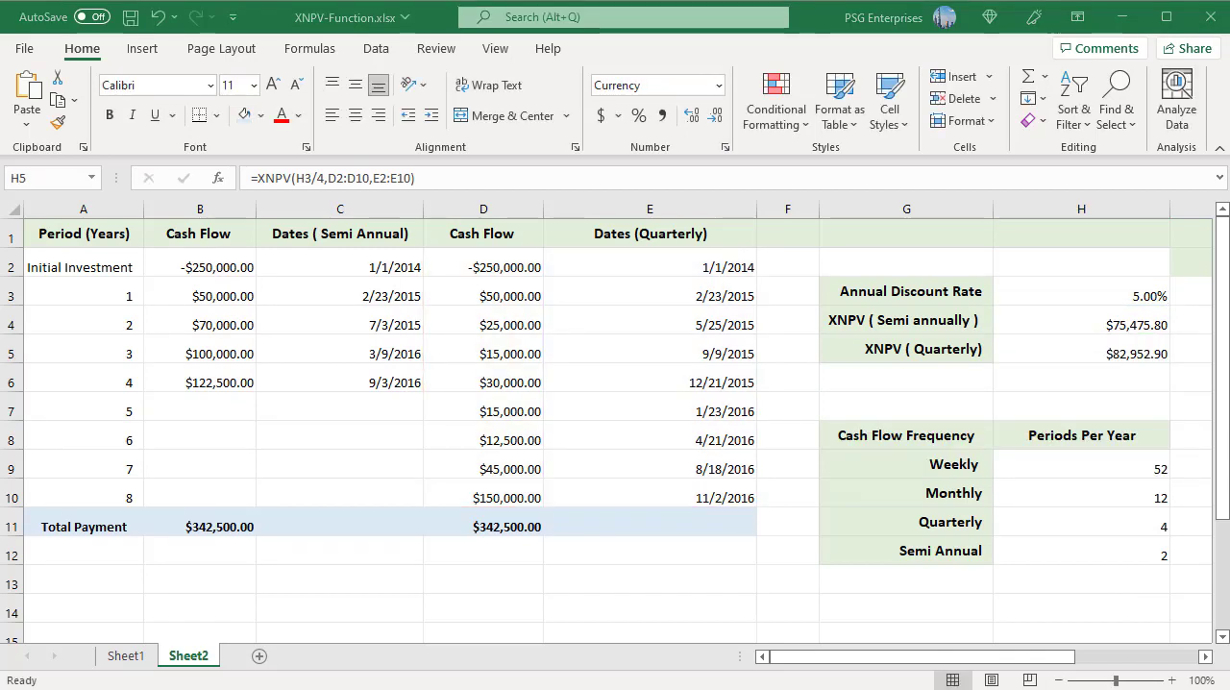